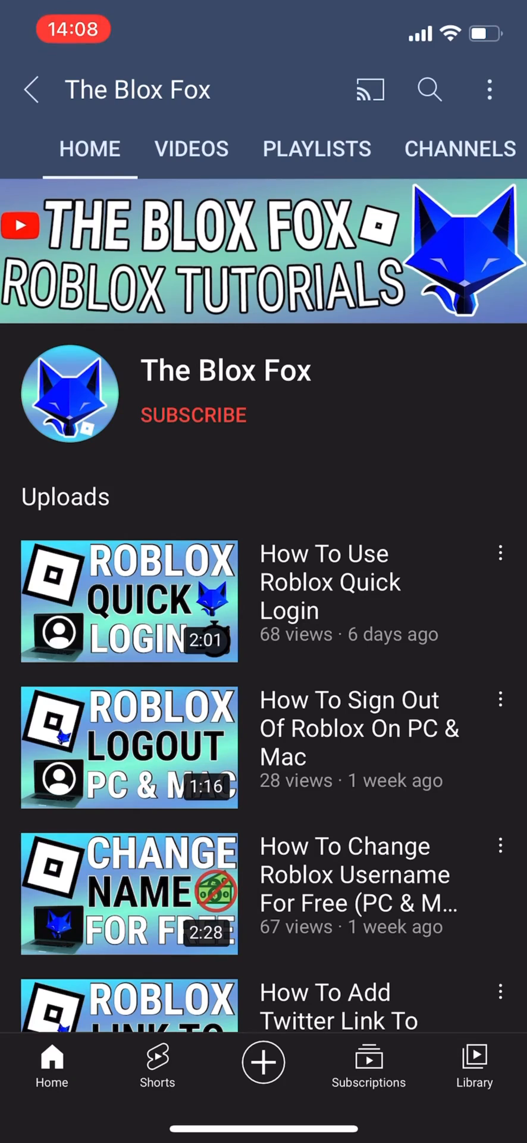
# Step: Launch the Roblox app from the home screen and go to its More tab
pyautogui.scroll(-3)
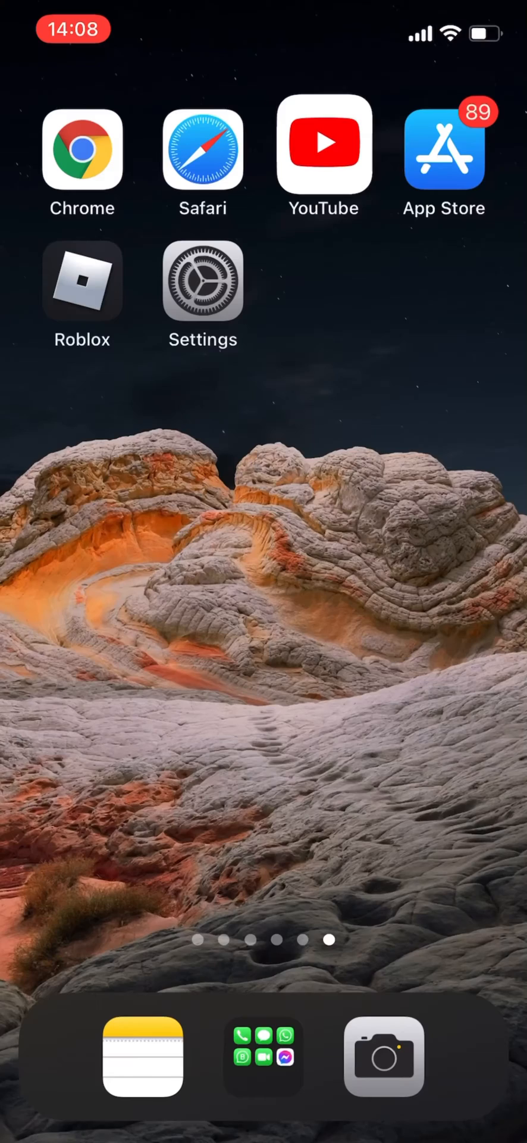
pyautogui.click(81, 285)
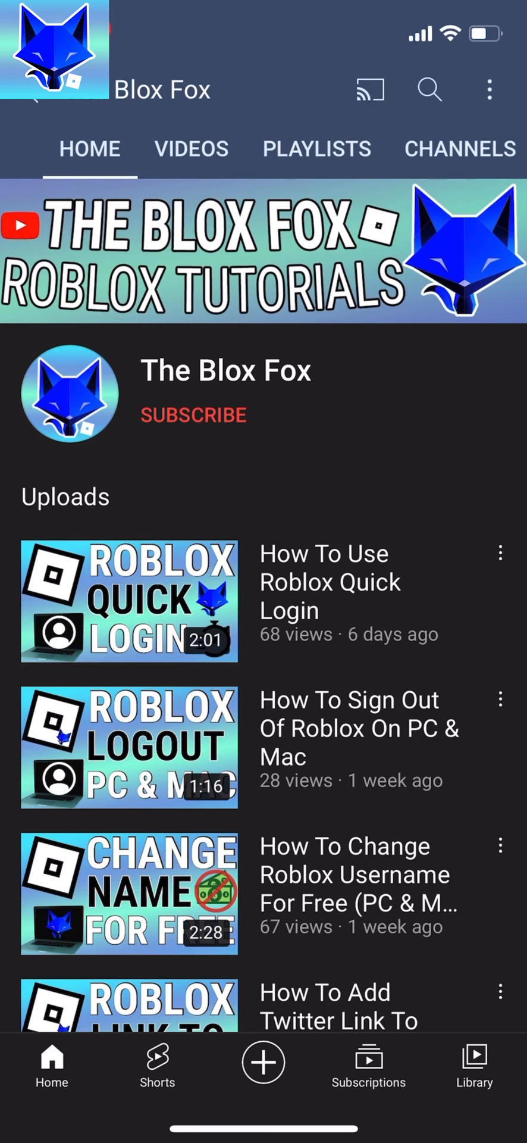
pyautogui.scroll(-3)
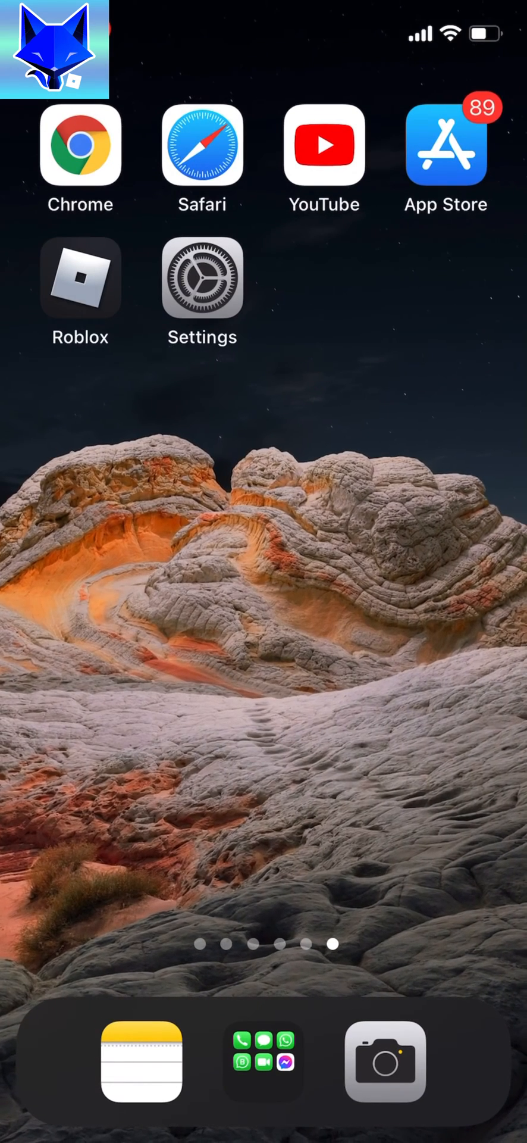
pyautogui.click(79, 285)
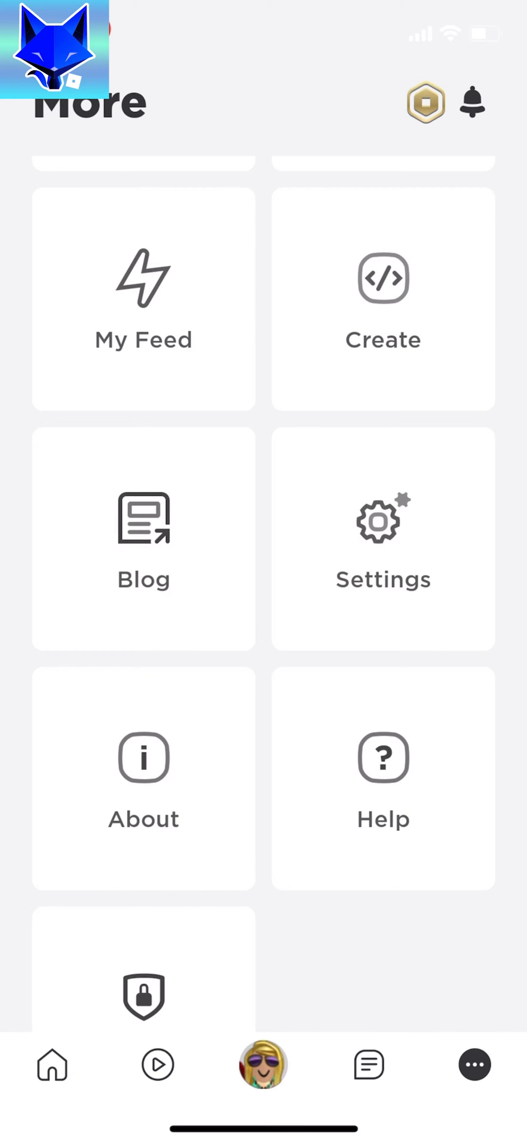
# Step: From the More page, go to Settings and then the Security page
pyautogui.scroll(3)
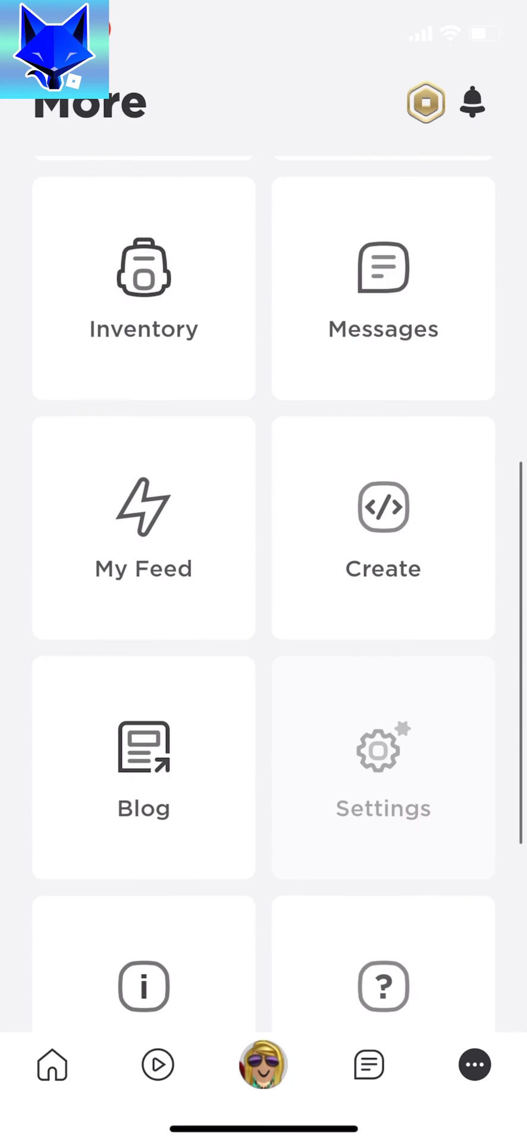
pyautogui.scroll(-3)
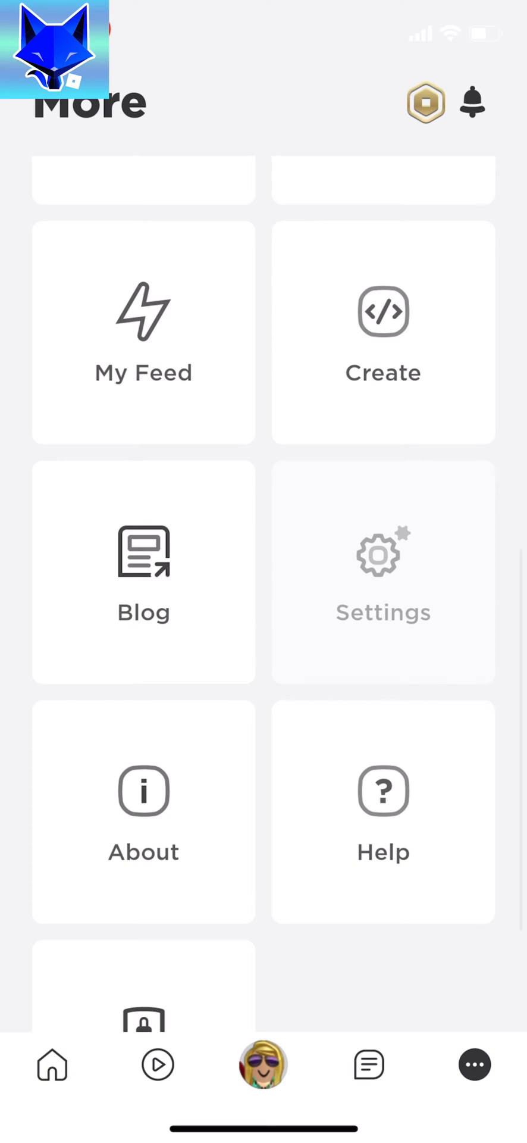
pyautogui.click(382, 572)
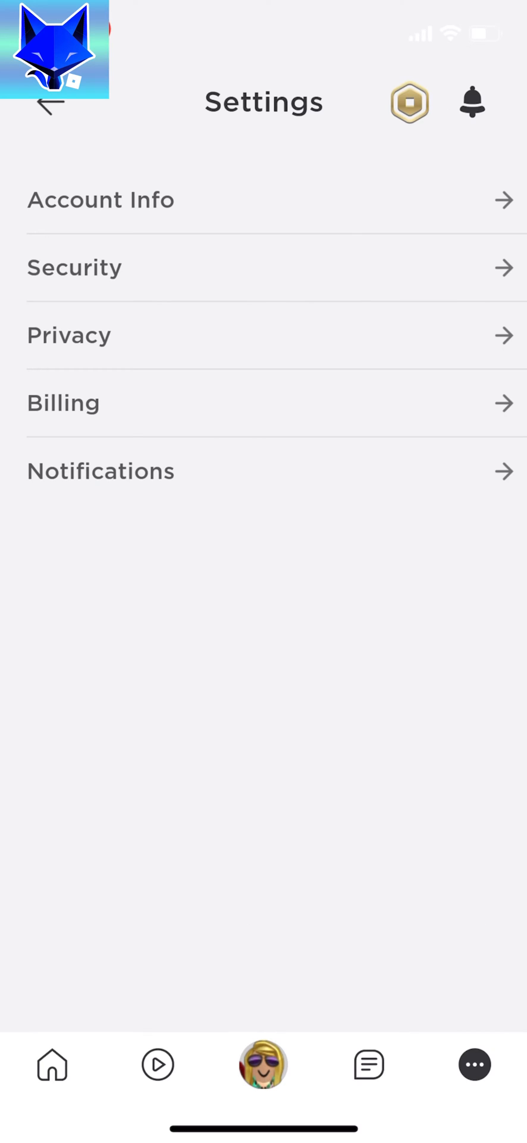
pyautogui.click(264, 267)
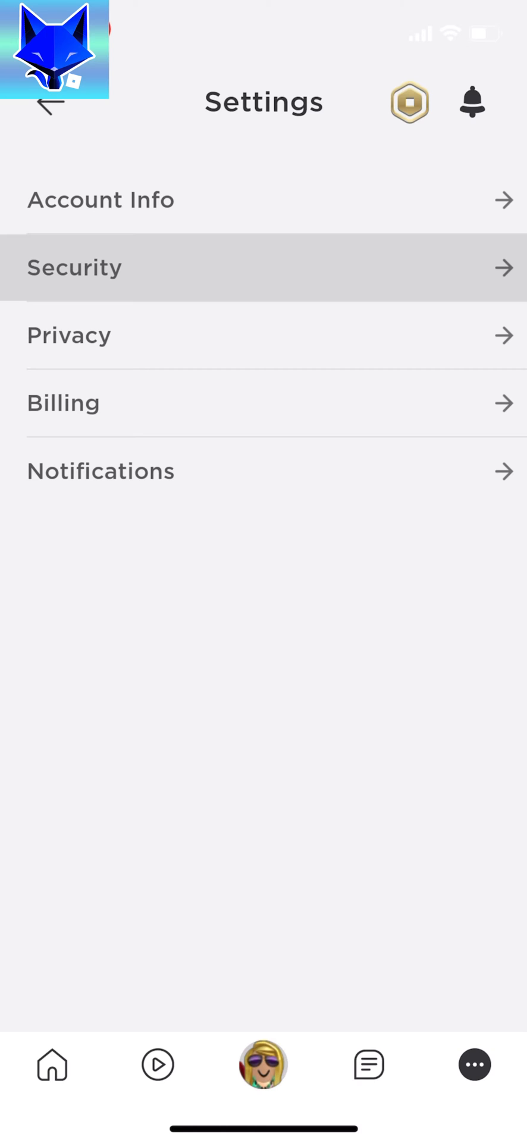
pyautogui.click(264, 266)
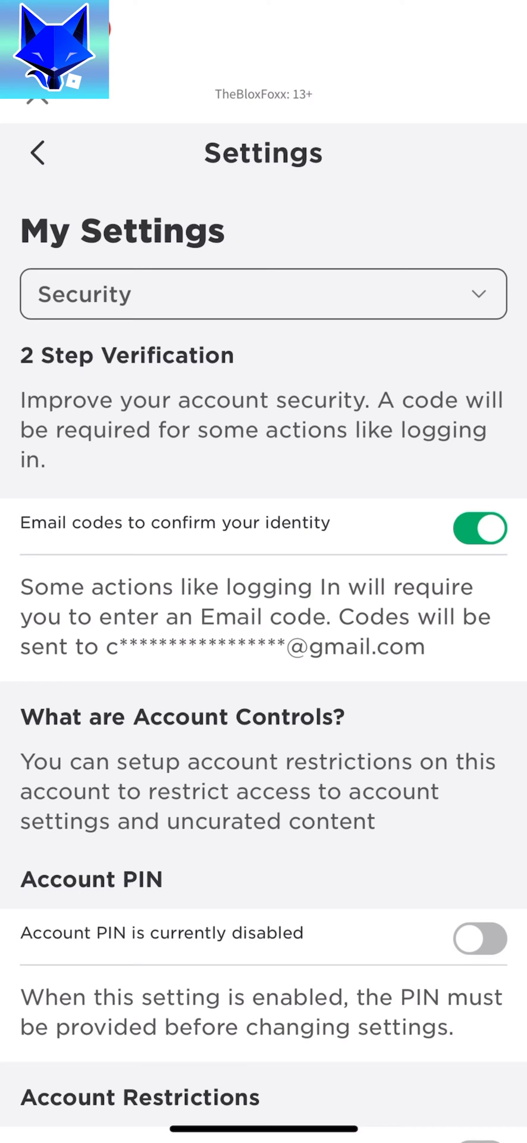
# Step: Switch off the 'Email codes' 2 Step Verification toggle and confirm with Yes
pyautogui.click(480, 528)
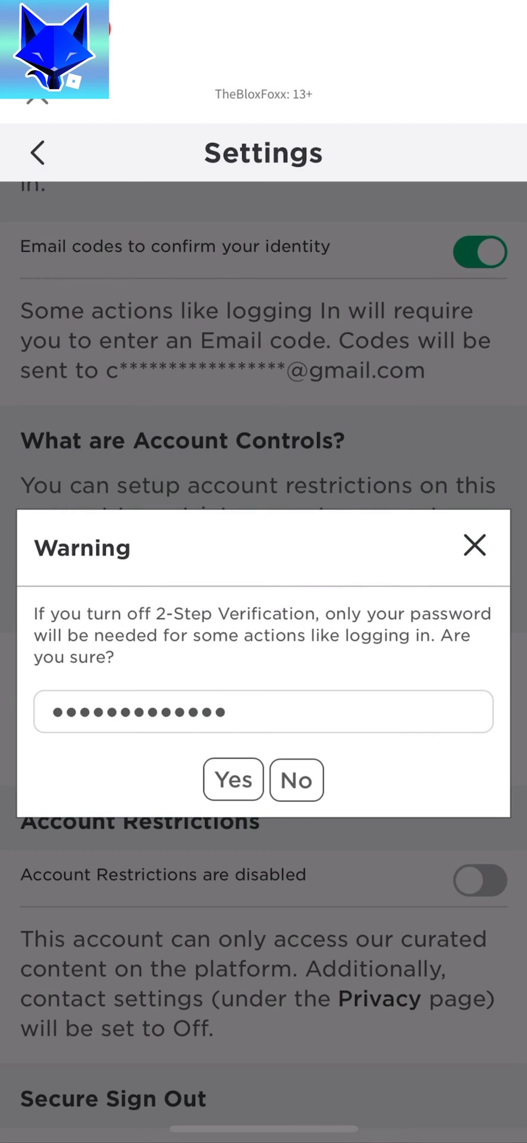
pyautogui.click(233, 780)
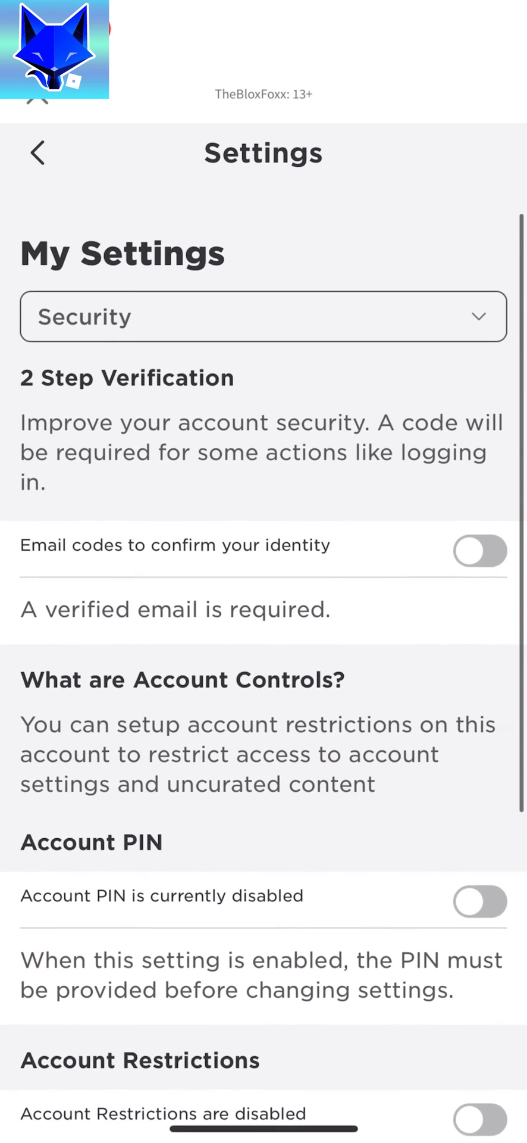
pyautogui.scroll(3)
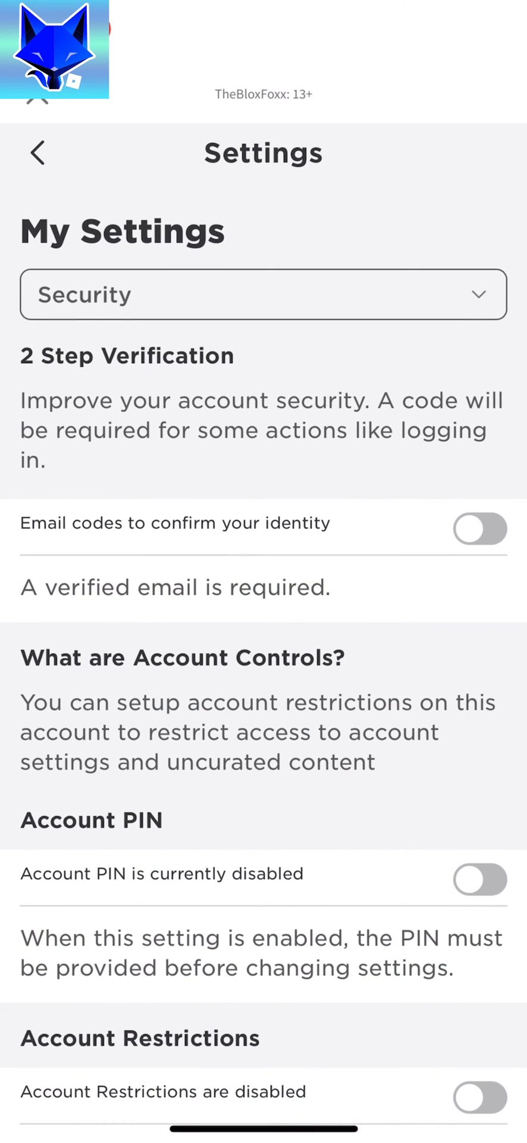